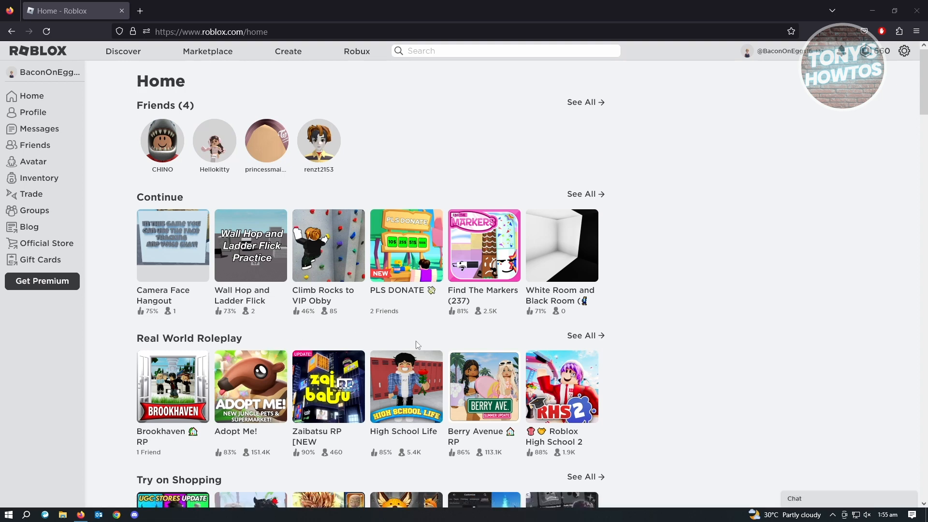
mouse_move(712, 337)
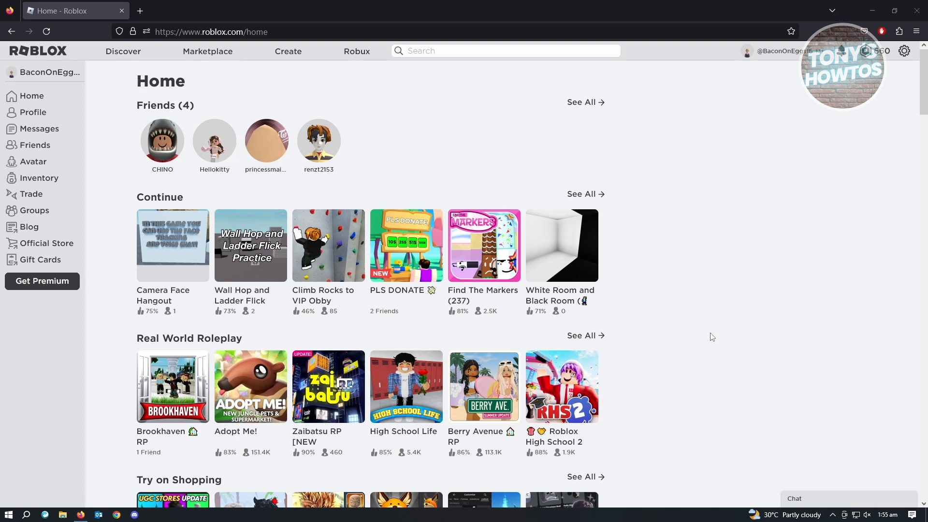
mouse_move(718, 356)
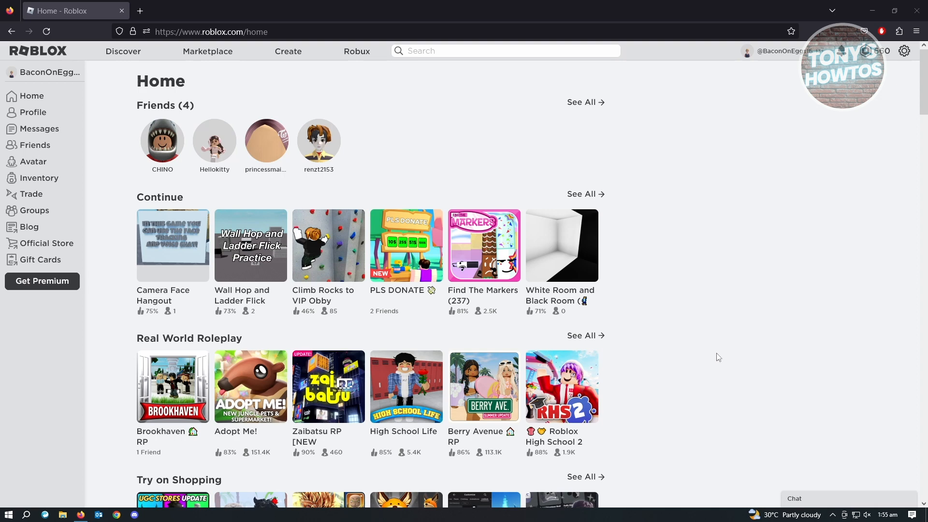
mouse_move(716, 349)
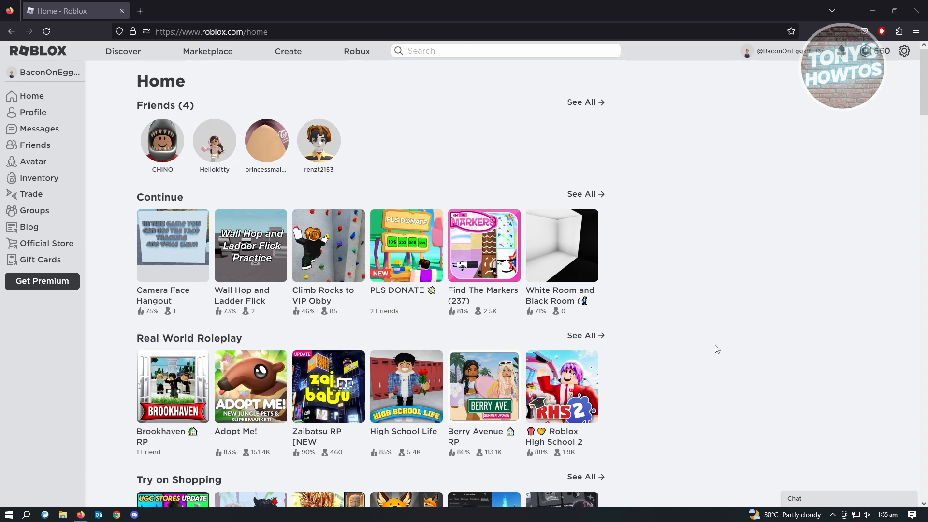
mouse_move(725, 343)
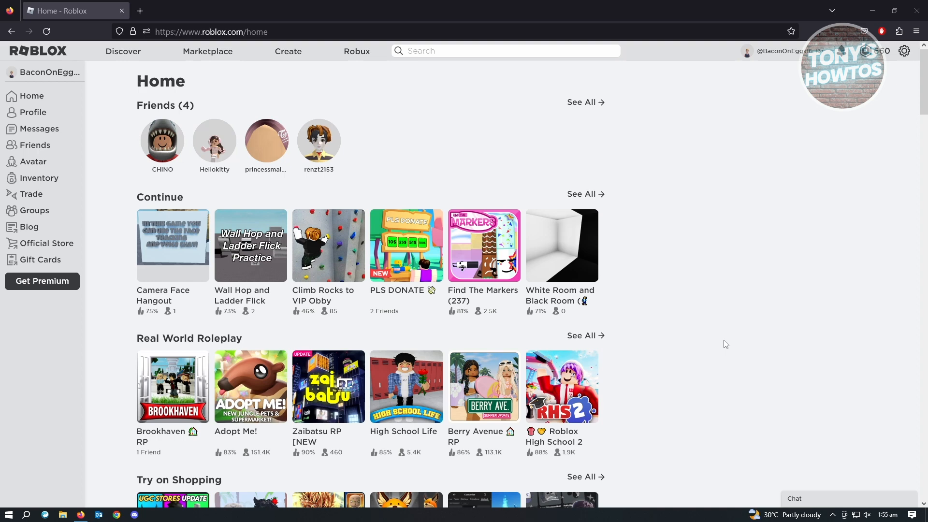
mouse_move(841, 163)
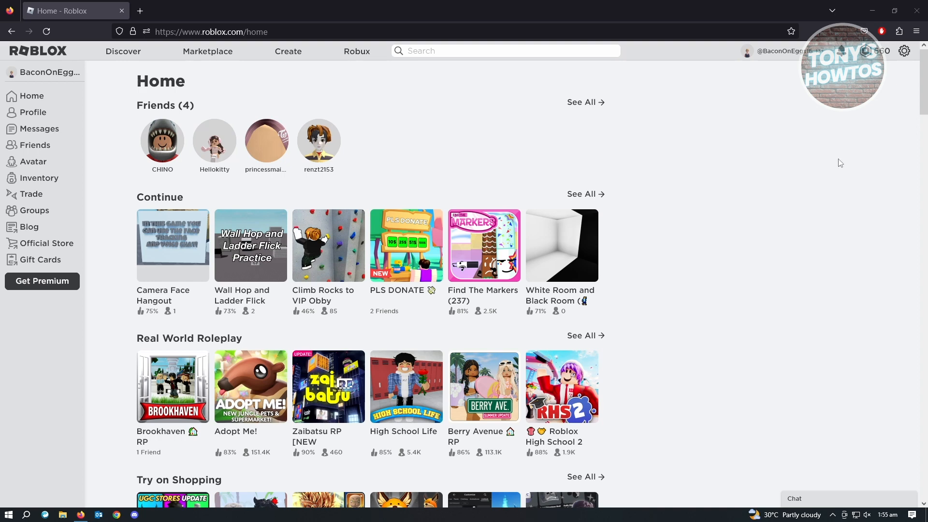
mouse_move(905, 51)
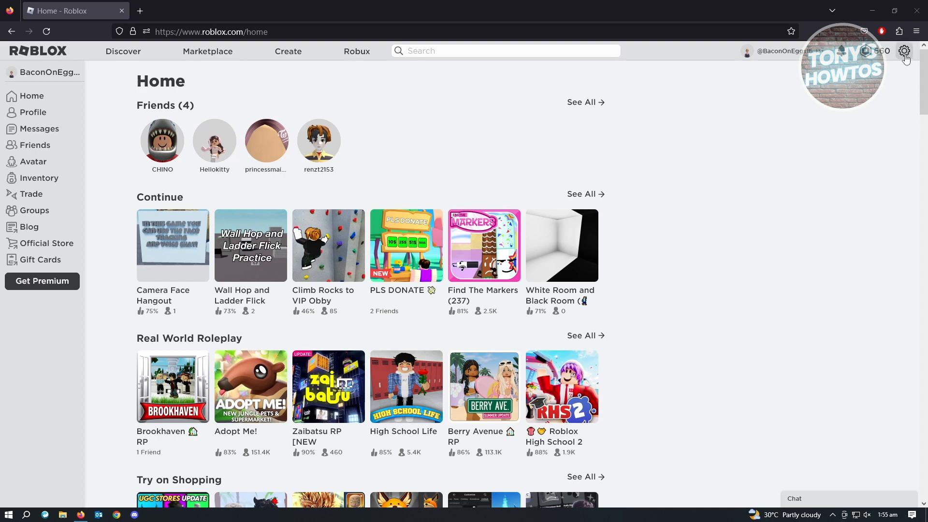
- Go to the My Settings page via the gear menu, landing on Account Info
click(904, 50)
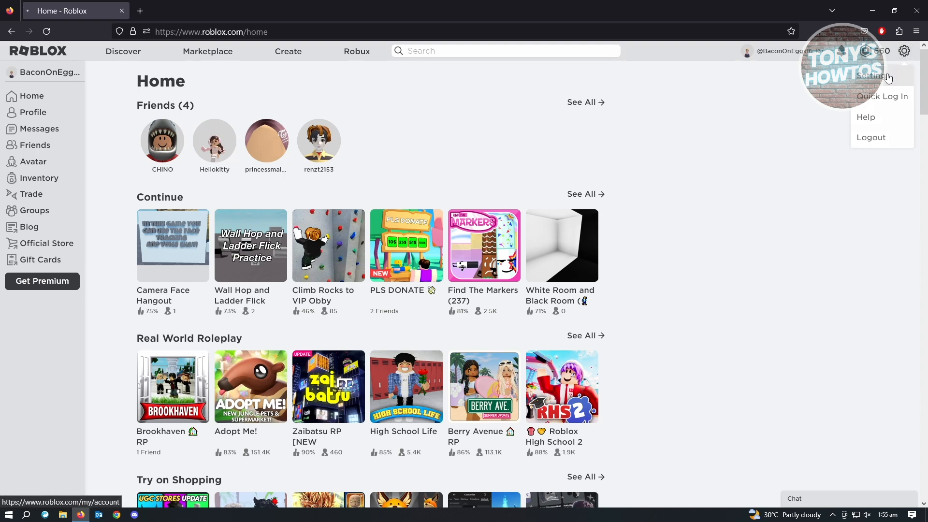
click(875, 75)
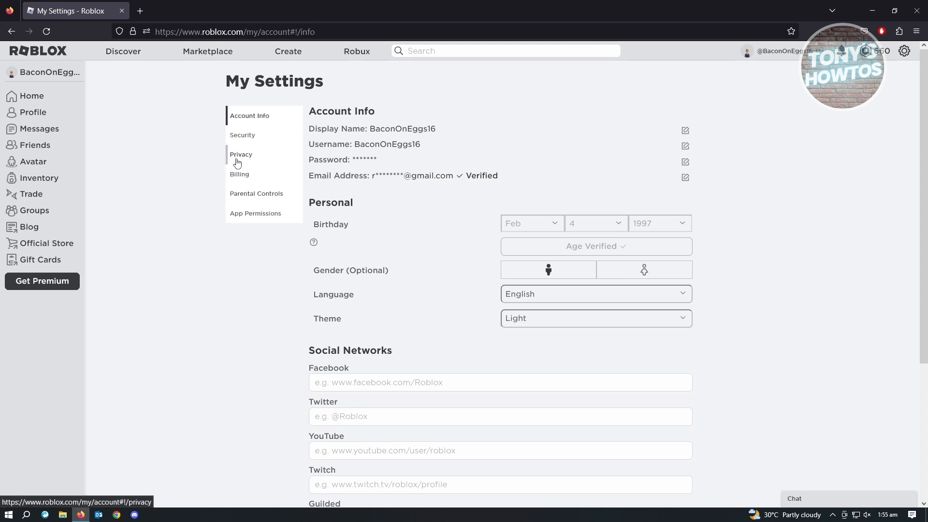
mouse_move(243, 158)
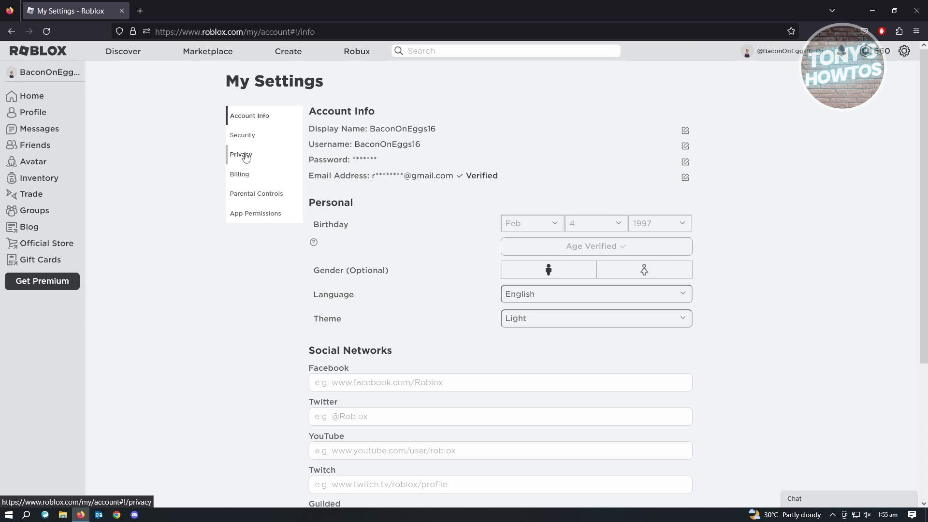
mouse_move(528, 178)
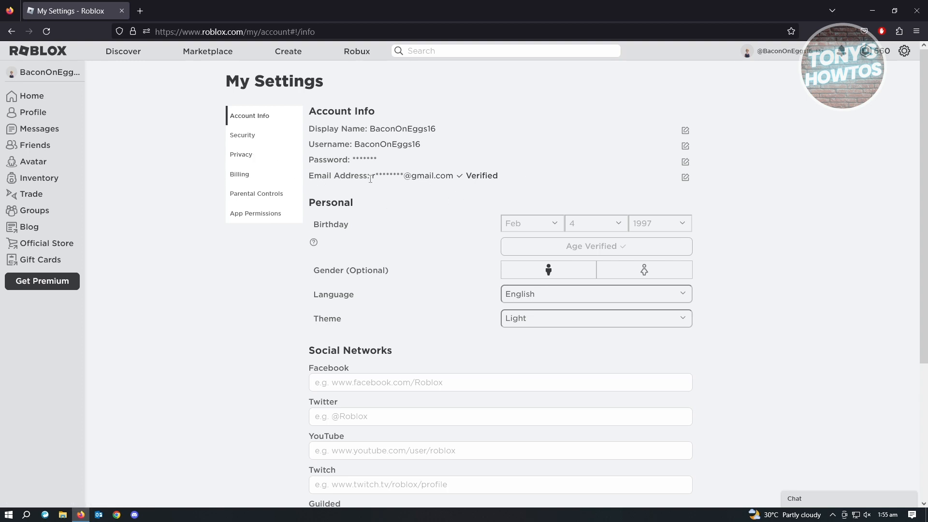
mouse_move(440, 248)
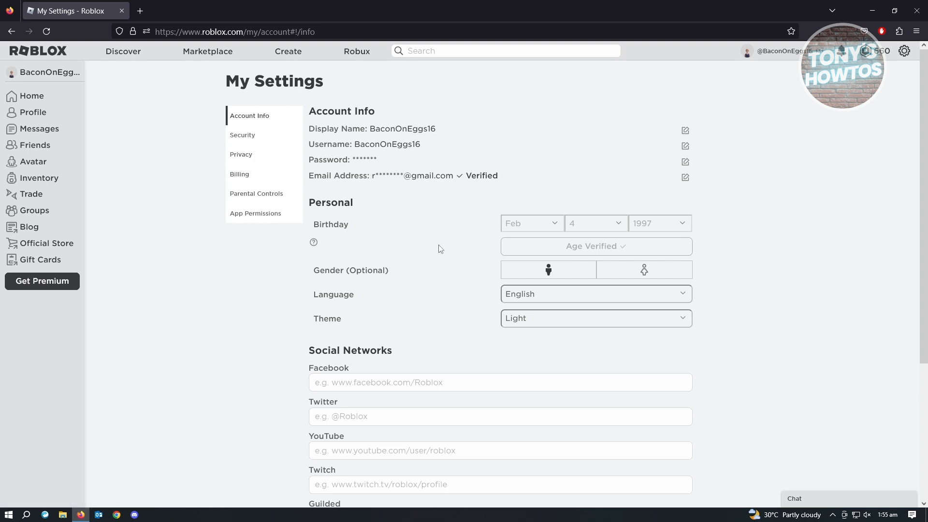
mouse_move(717, 256)
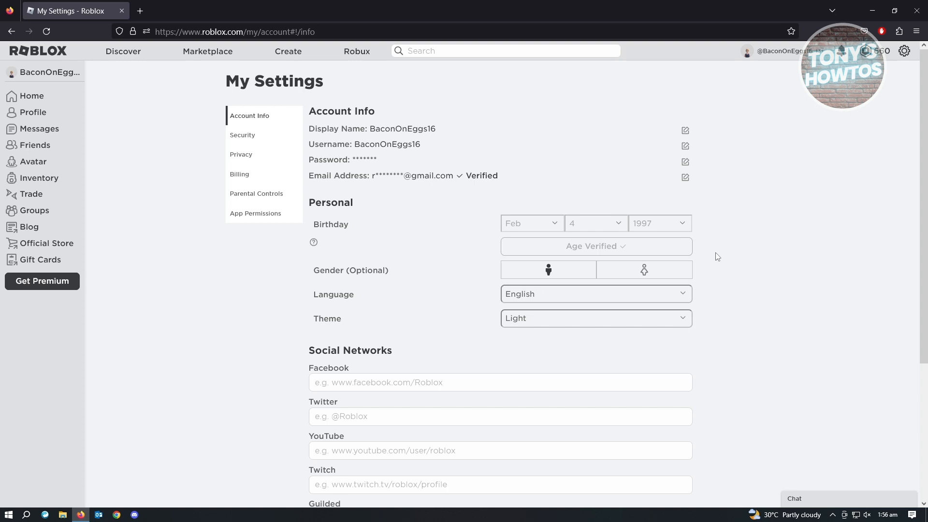
mouse_move(567, 255)
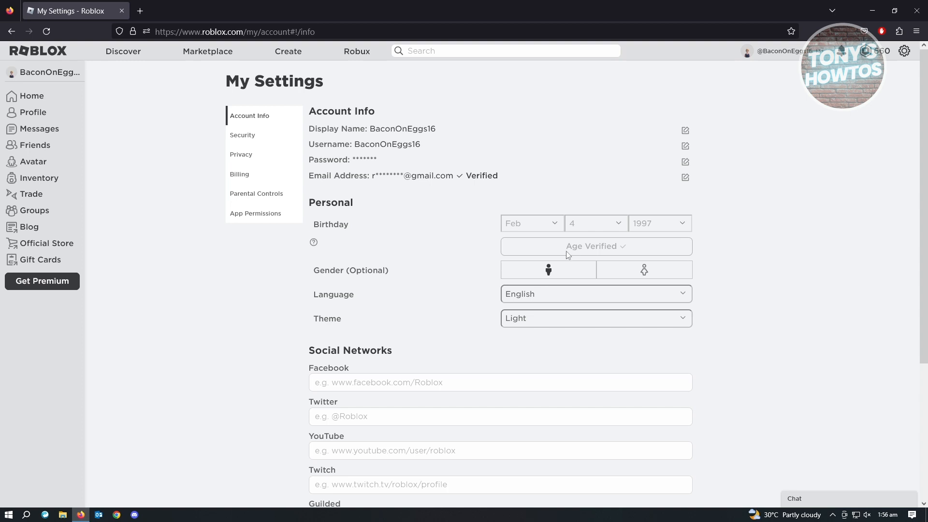
mouse_move(605, 253)
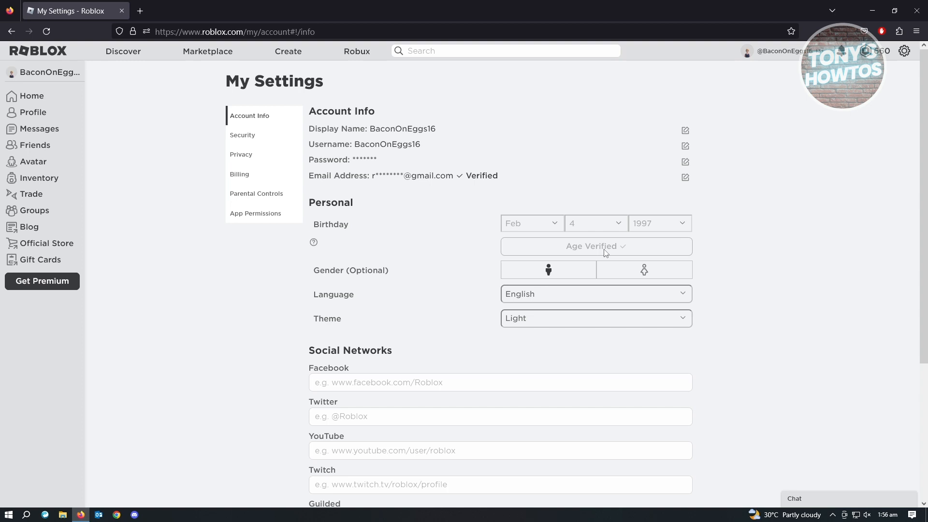
- Show the Privacy section scrolled to the Microphone and Camera Input settings
click(241, 154)
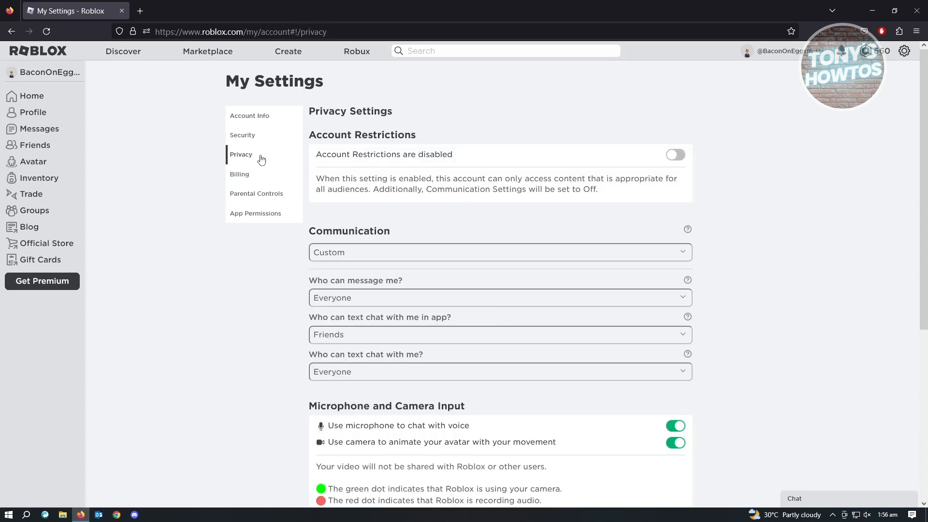
scroll(down, 3)
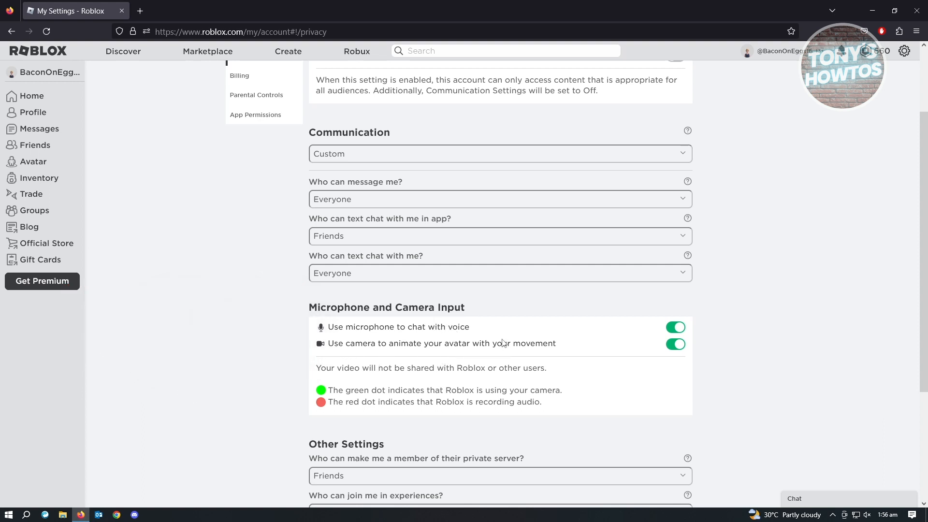
mouse_move(765, 378)
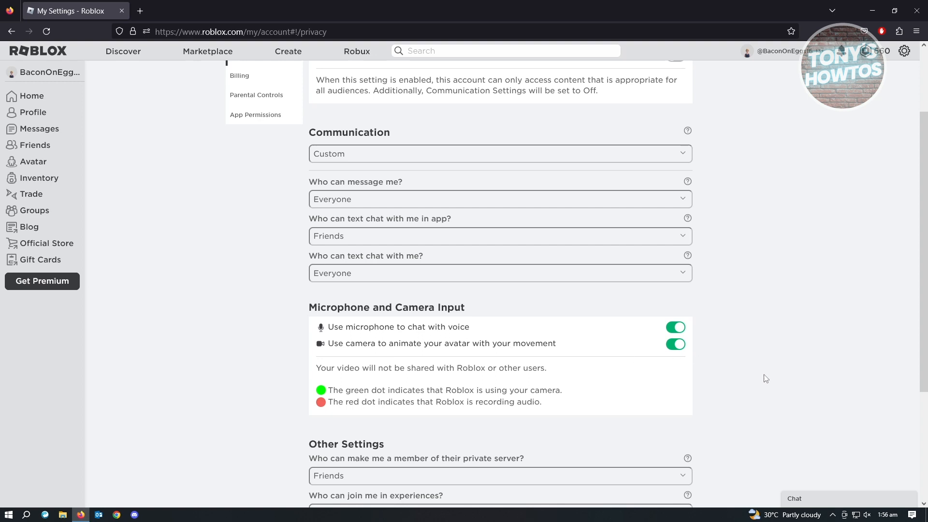
mouse_move(250, 207)
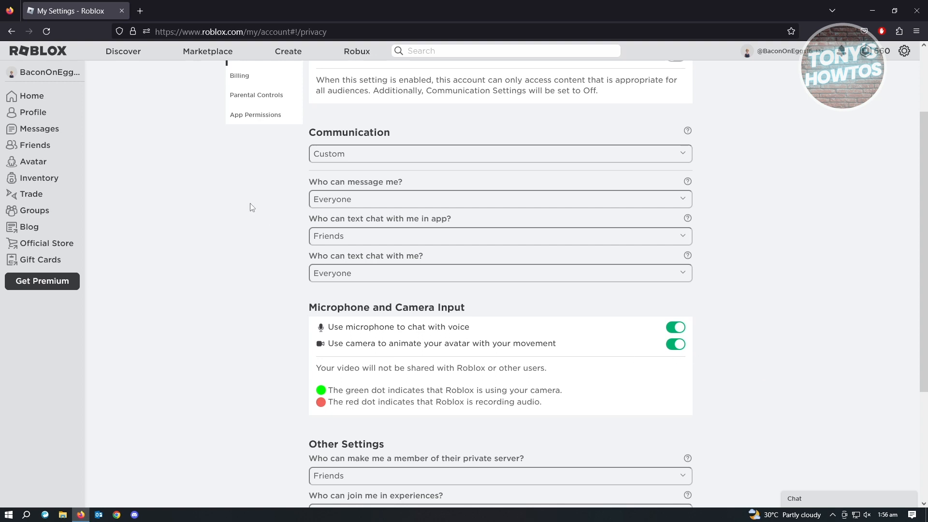
mouse_move(195, 196)
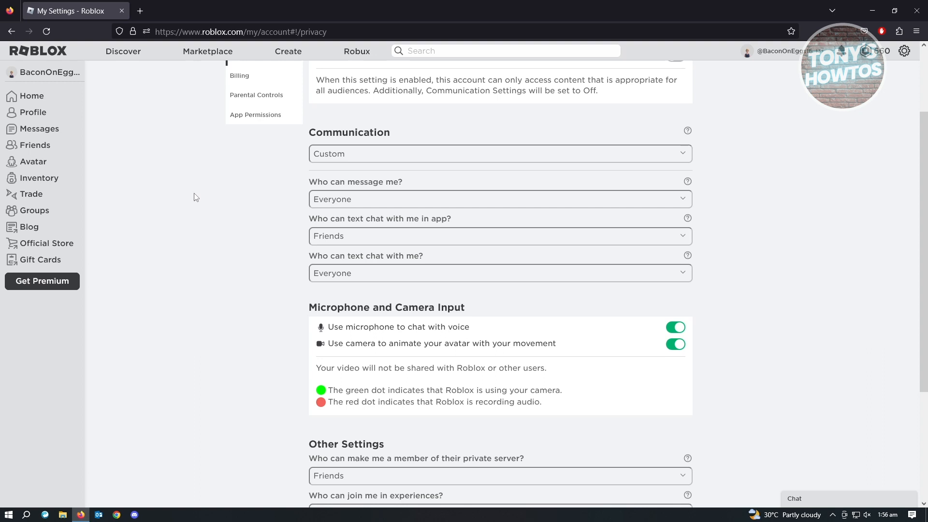
mouse_move(232, 232)
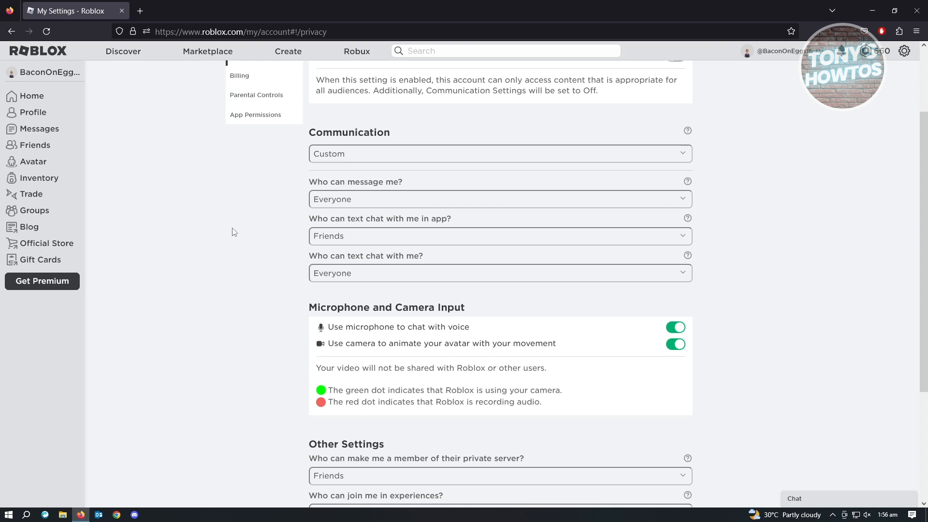
mouse_move(188, 173)
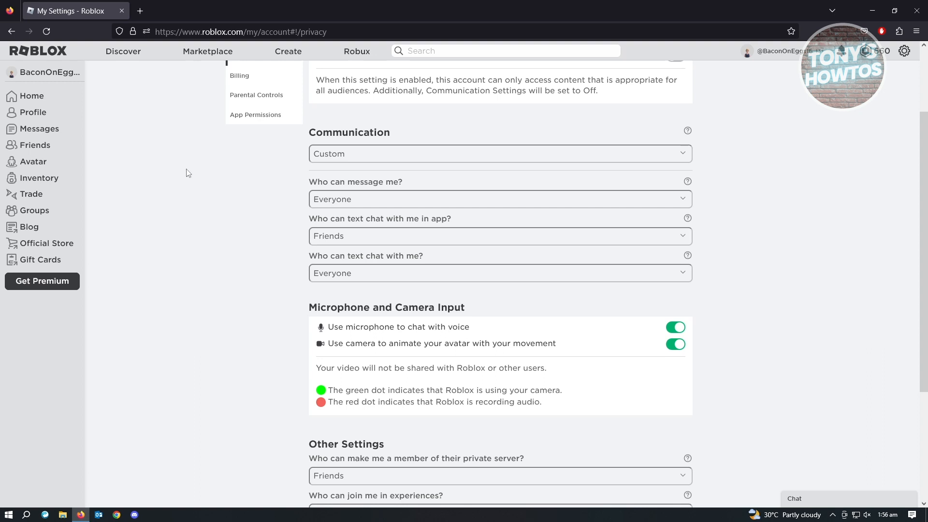
mouse_move(31, 97)
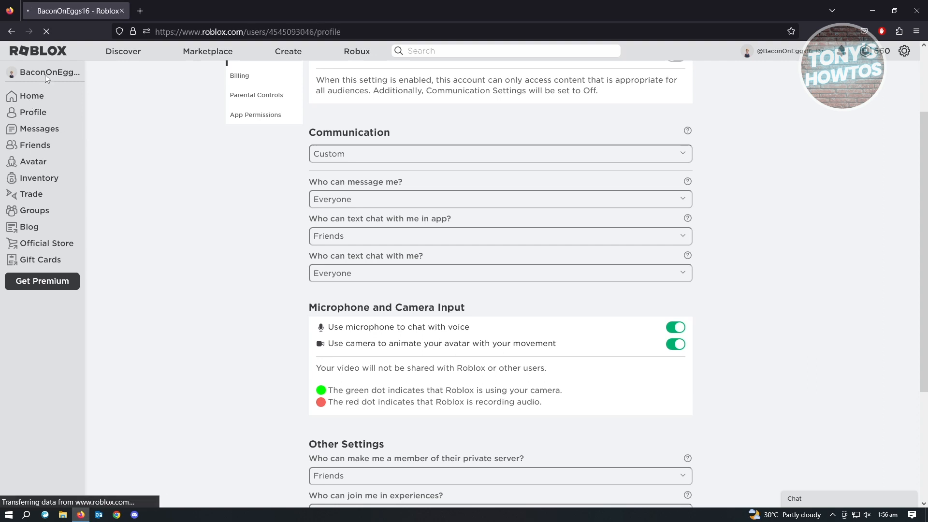
- Reach the Camera Face Hangout page and highlight its Camera communication support
click(32, 112)
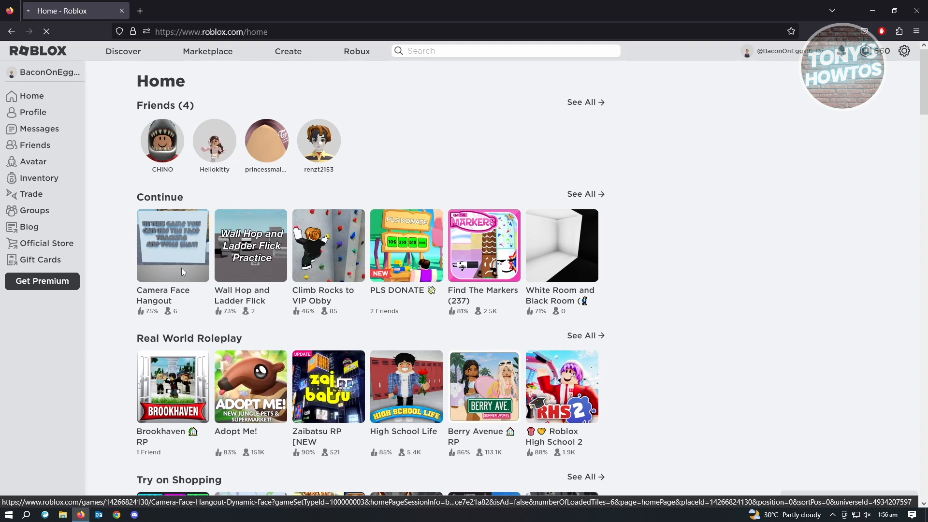
click(172, 246)
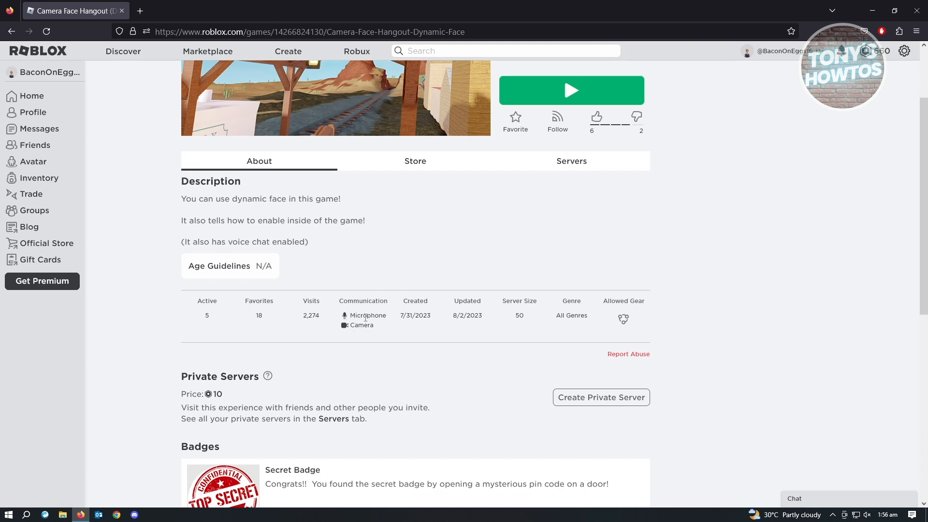
double_click(361, 325)
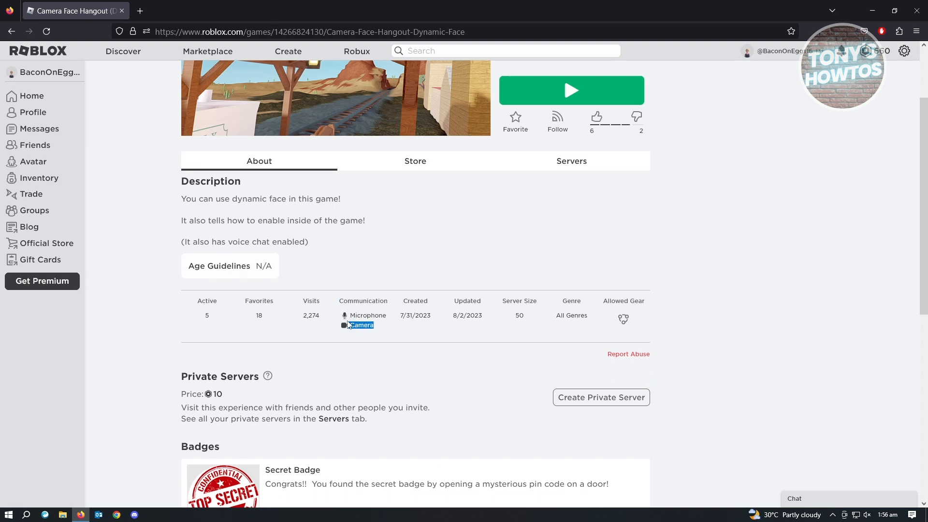
mouse_move(370, 336)
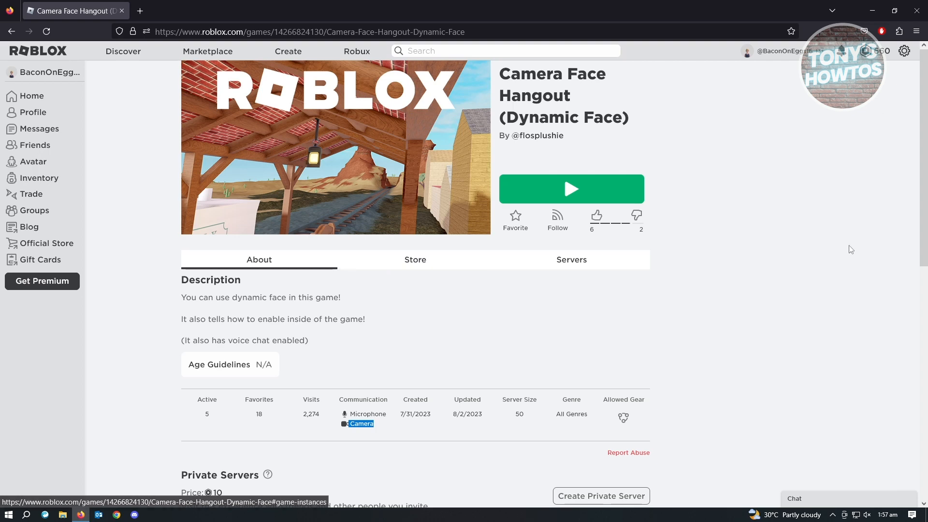
mouse_move(436, 185)
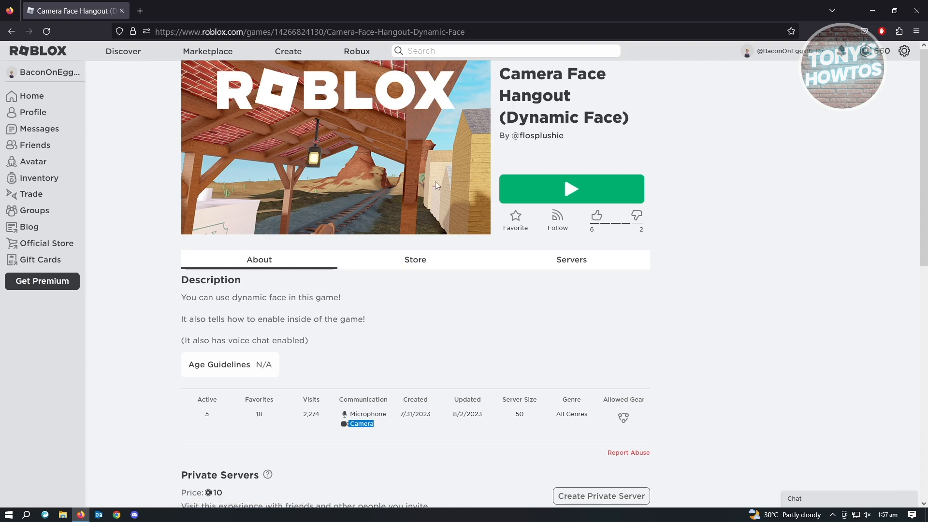
mouse_move(383, 146)
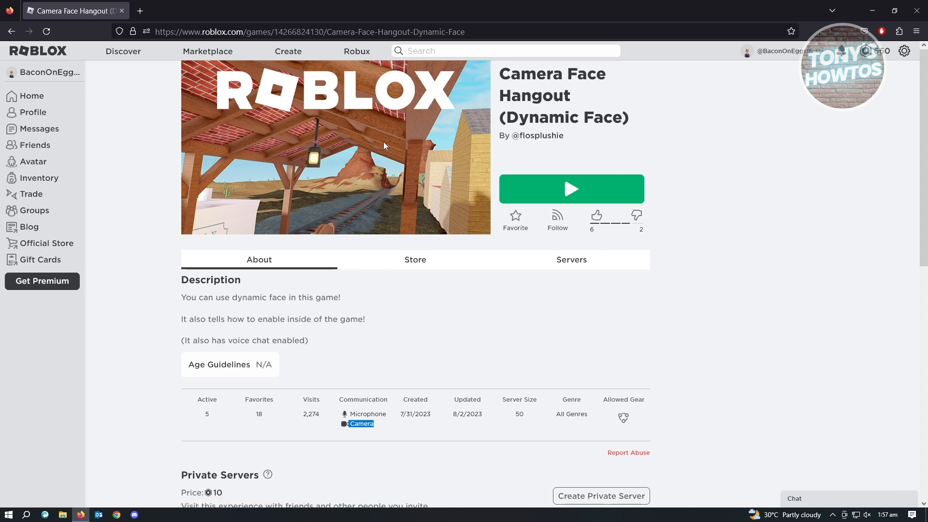
mouse_move(116, 121)
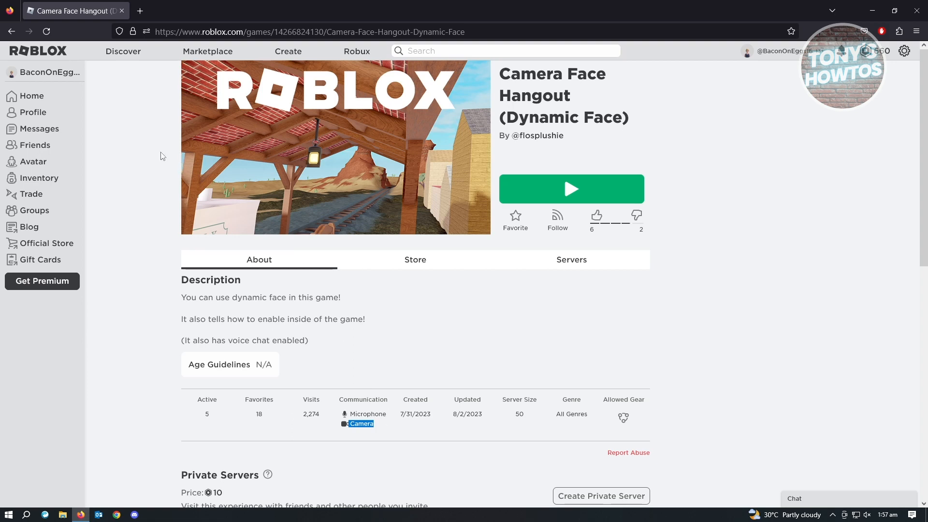
mouse_move(166, 150)
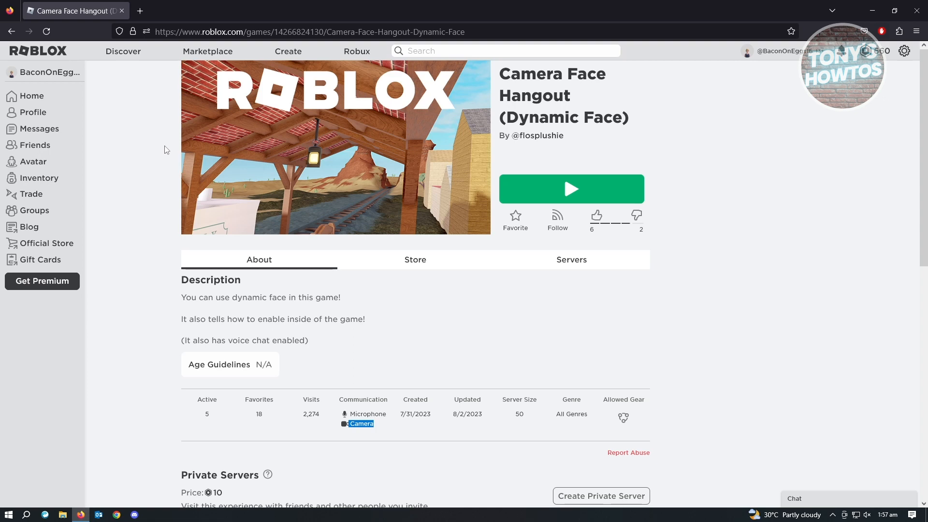
mouse_move(44, 164)
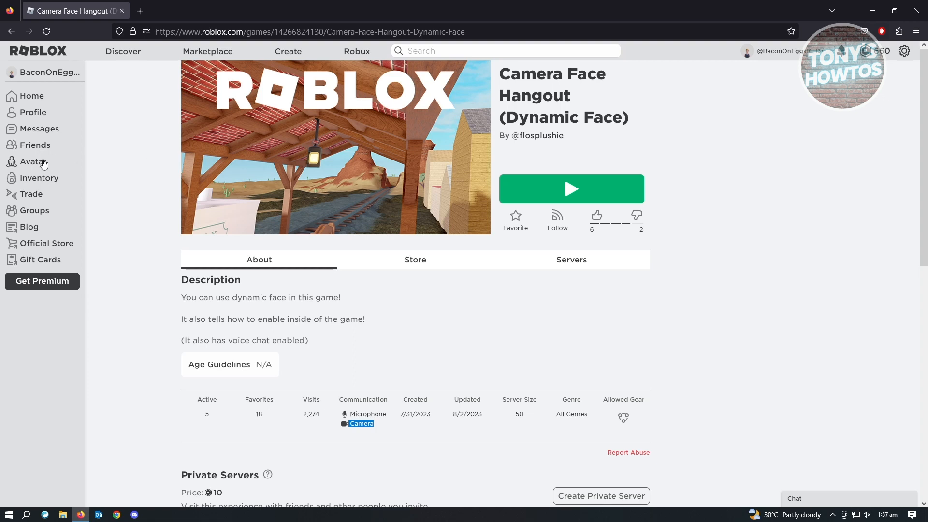
- Show the purchased characters (John, Billie, Oliver) in the Avatar Editor
click(32, 162)
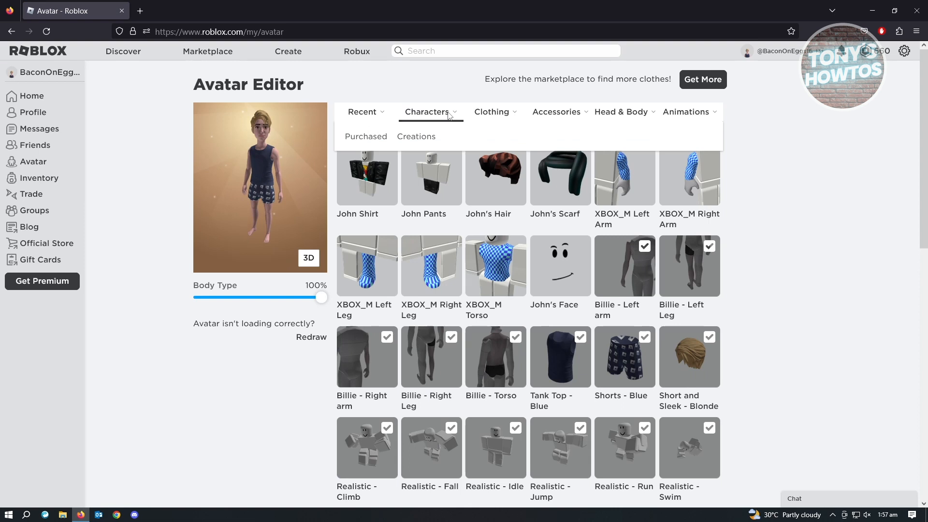
mouse_move(366, 137)
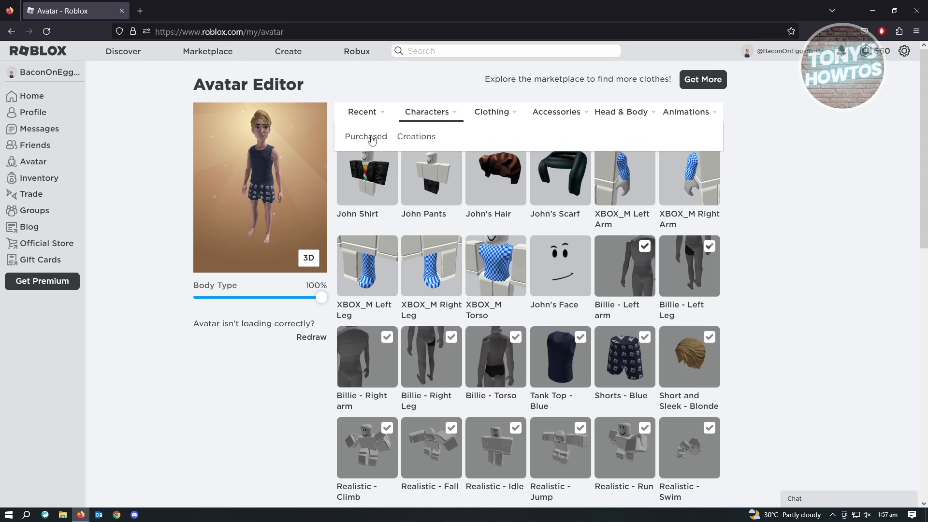
click(365, 136)
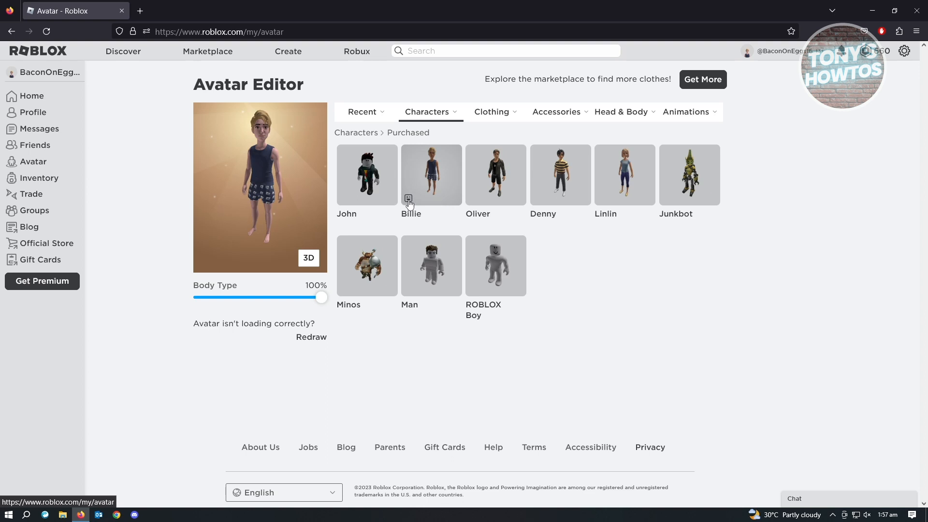
mouse_move(412, 205)
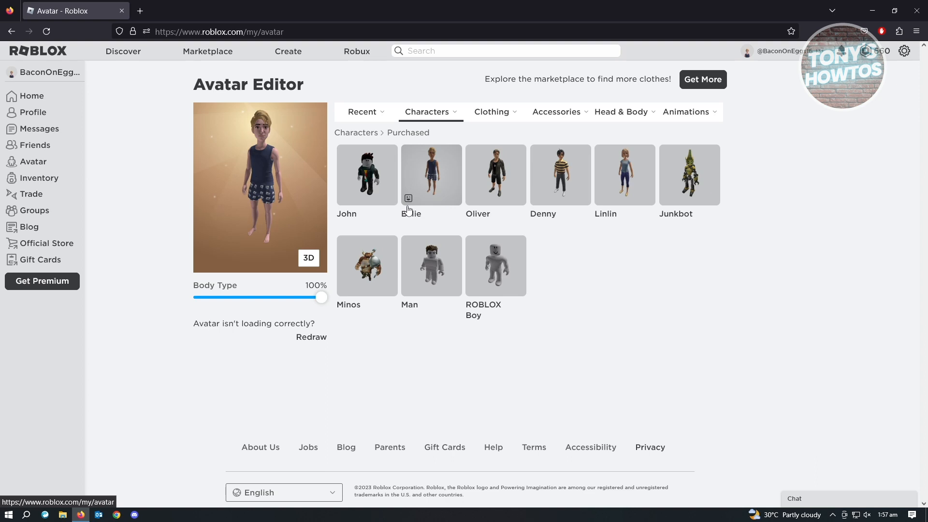
mouse_move(452, 195)
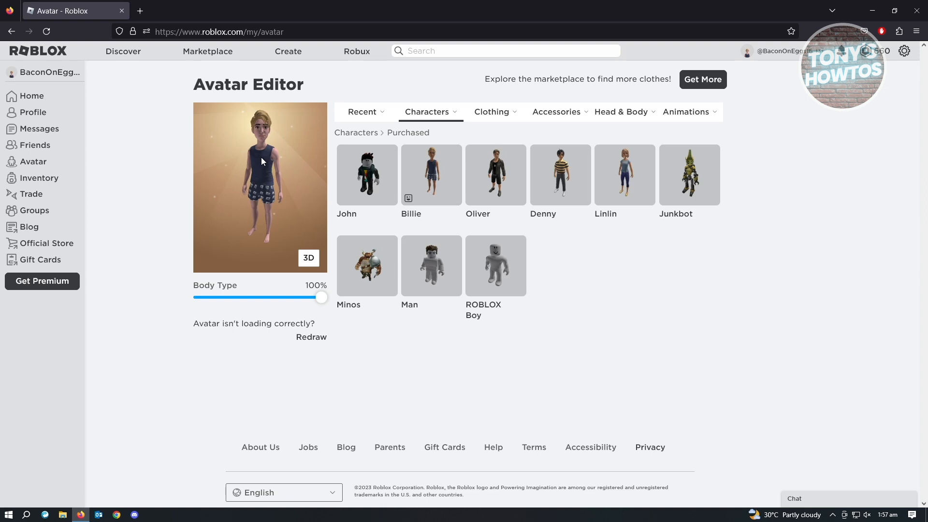
mouse_move(284, 149)
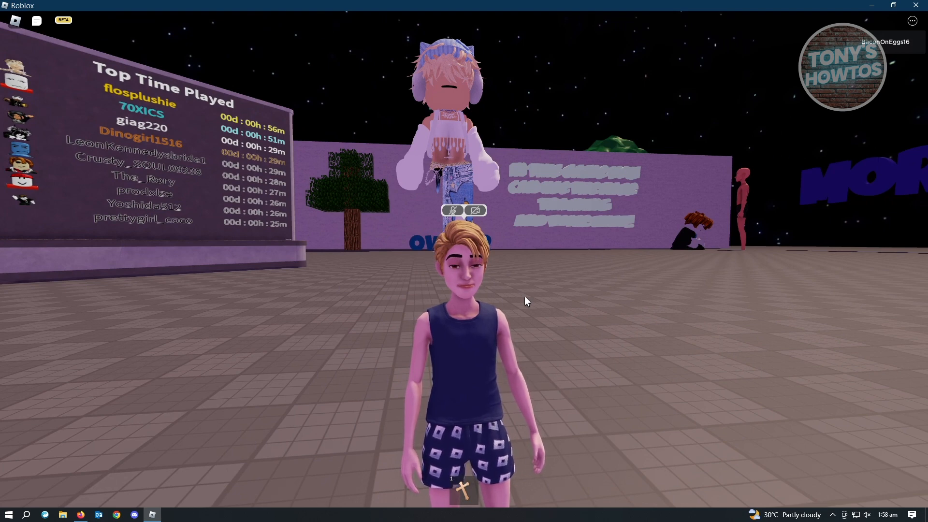
- Bring up the in-game menu from the Roblox logo while the experience runs
click(36, 21)
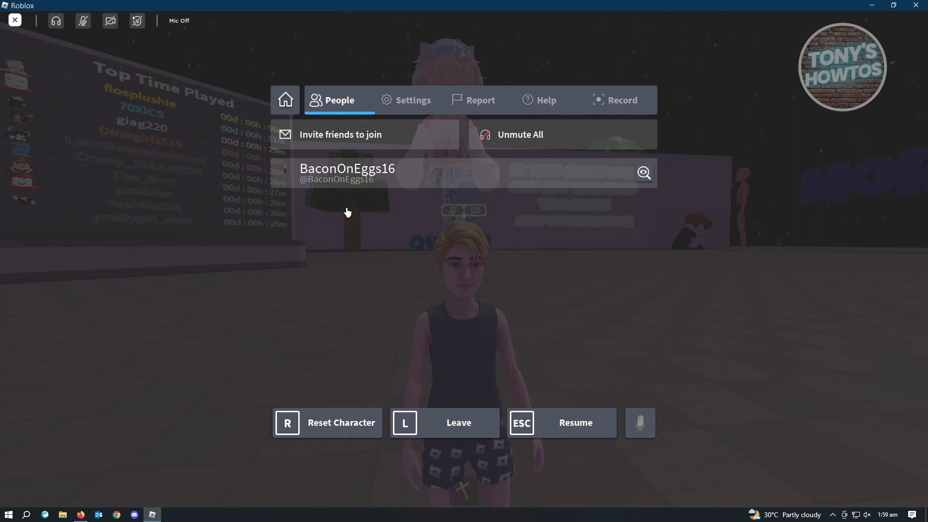
mouse_move(406, 109)
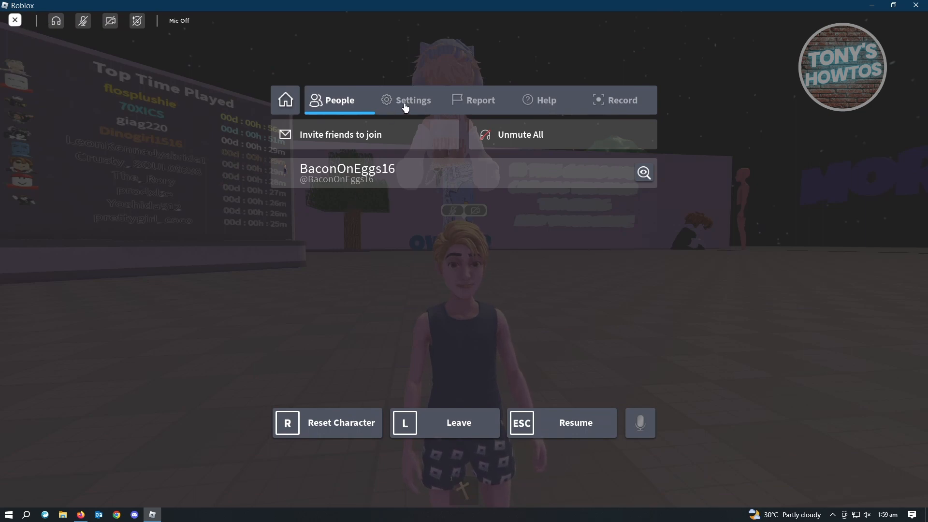
- Show the in-game Settings scrolled to Video Camera set to USB 2.0 Camera
click(413, 99)
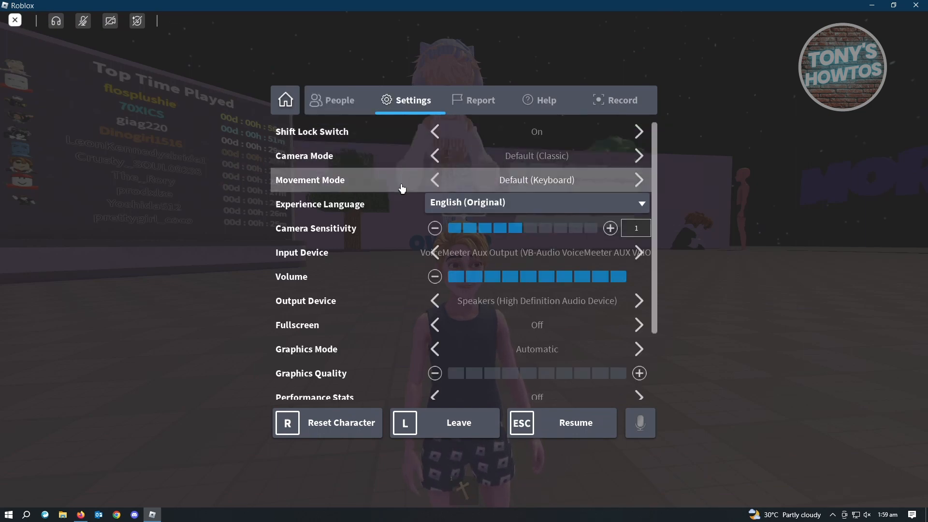
scroll(down, 3)
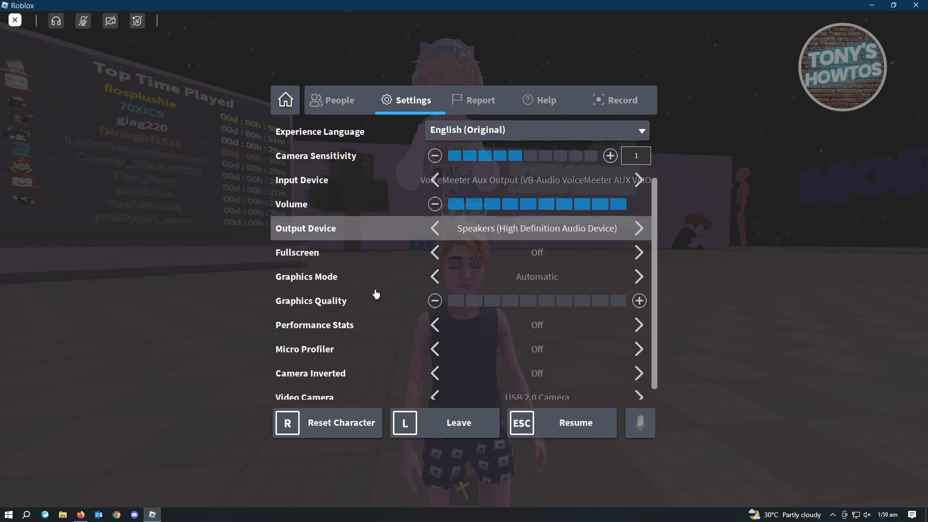
scroll(down, 3)
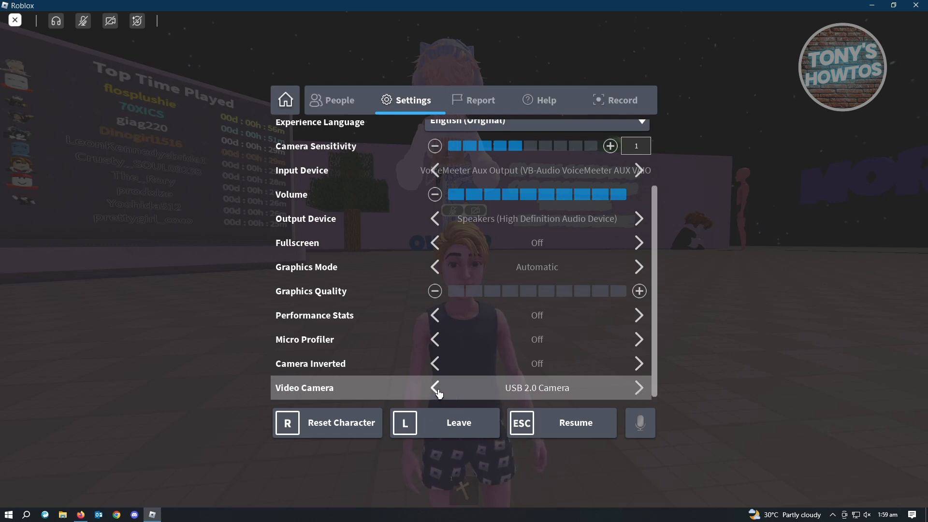
mouse_move(598, 400)
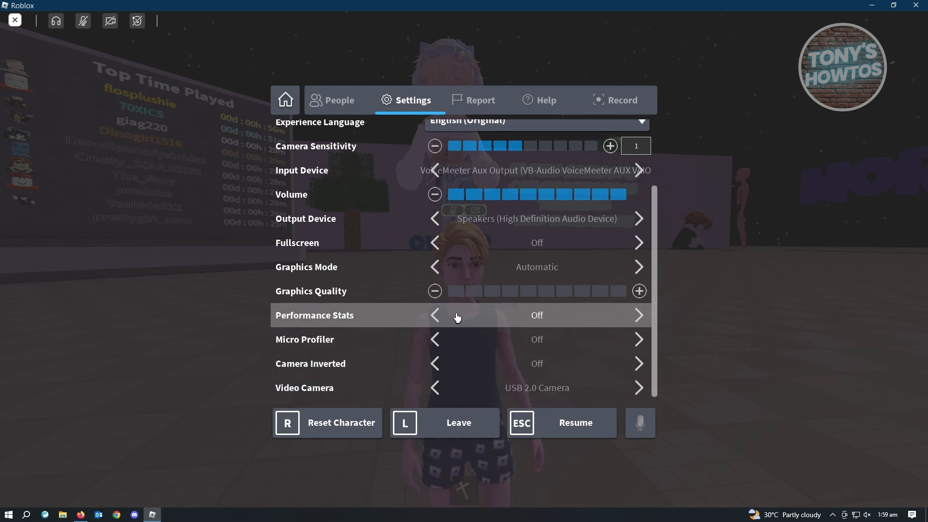
mouse_move(406, 313)
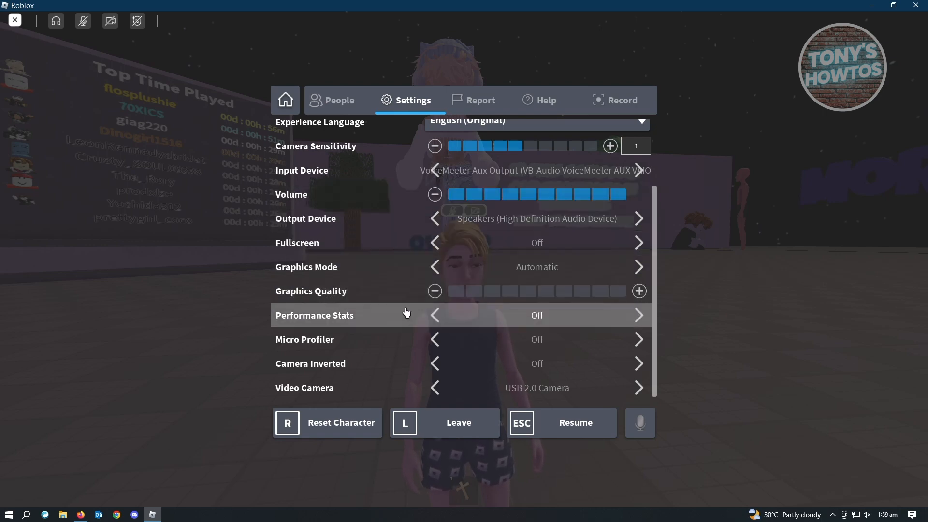
mouse_move(379, 339)
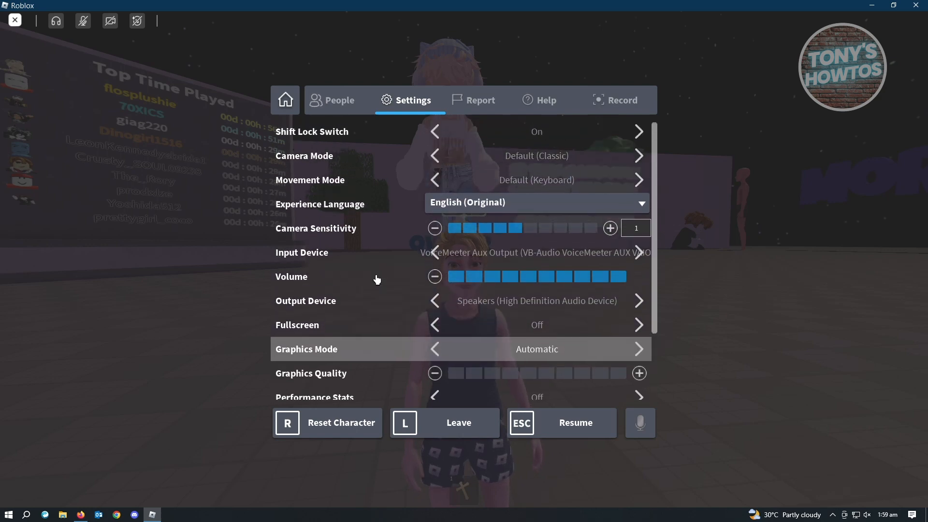
mouse_move(495, 244)
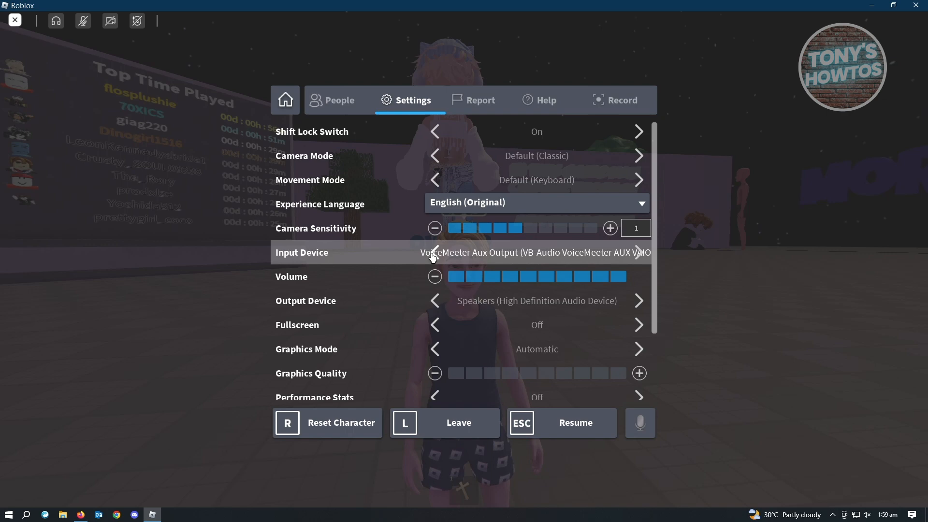
- Cycle the Input Device until Microphone (USB Condenser Microphone) is selected
click(638, 252)
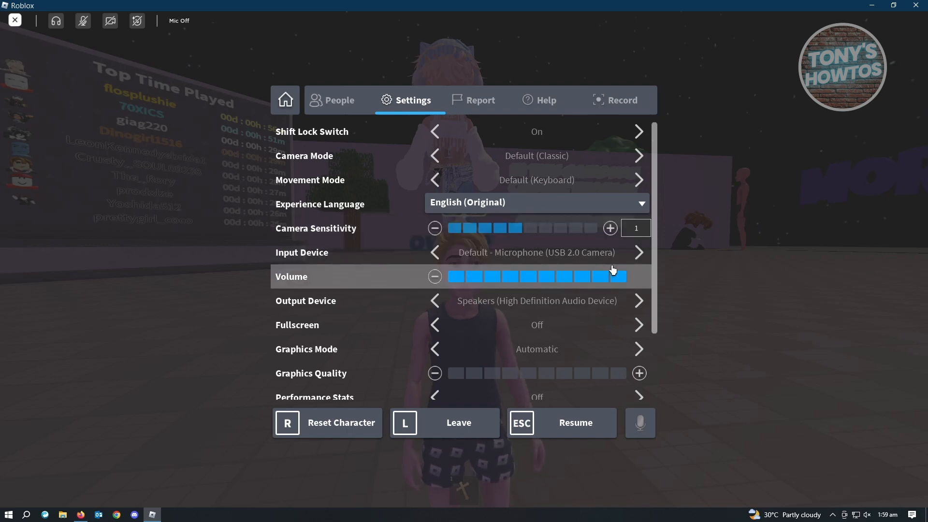
click(638, 252)
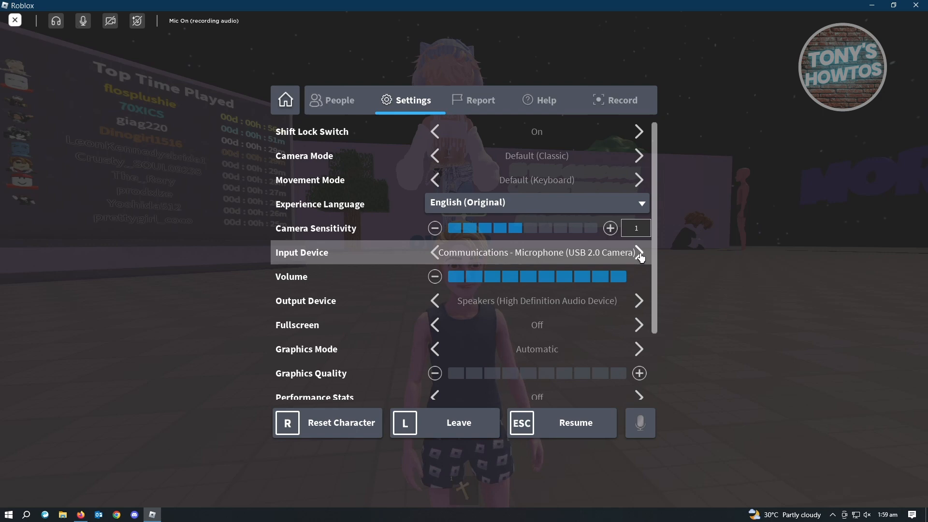
click(639, 252)
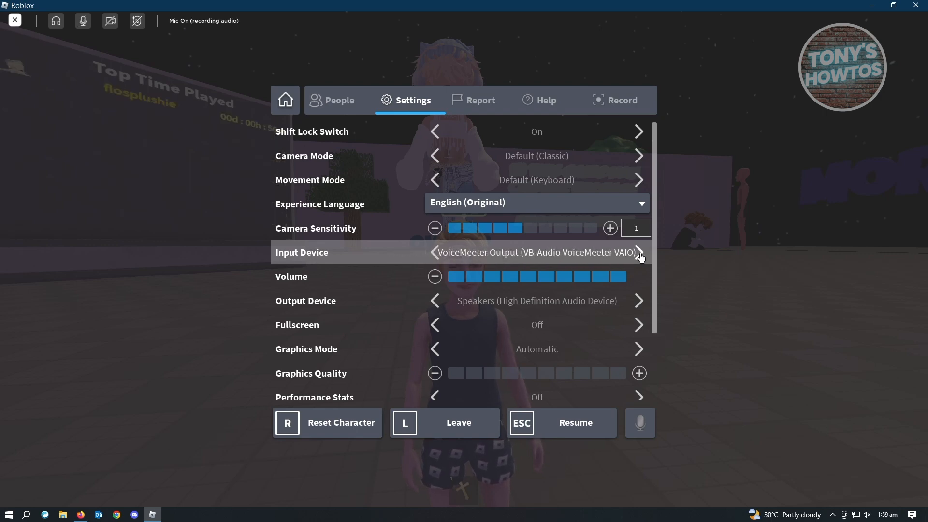
click(639, 253)
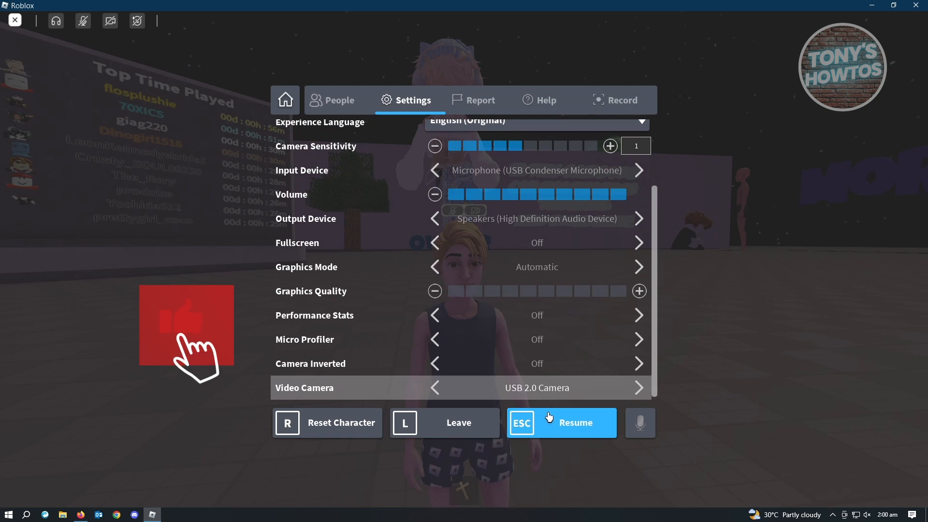
- Resume the game with the live camera self-view animating the avatar's face
click(561, 421)
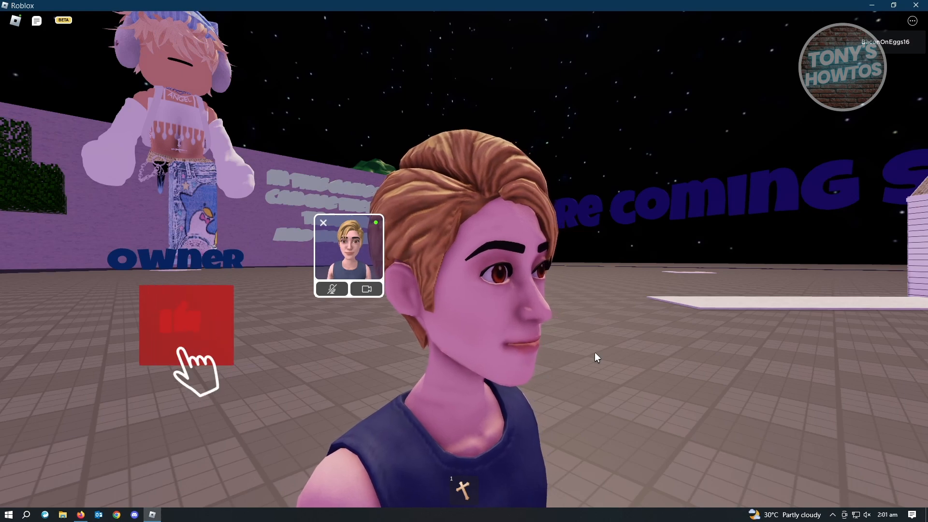
click(186, 323)
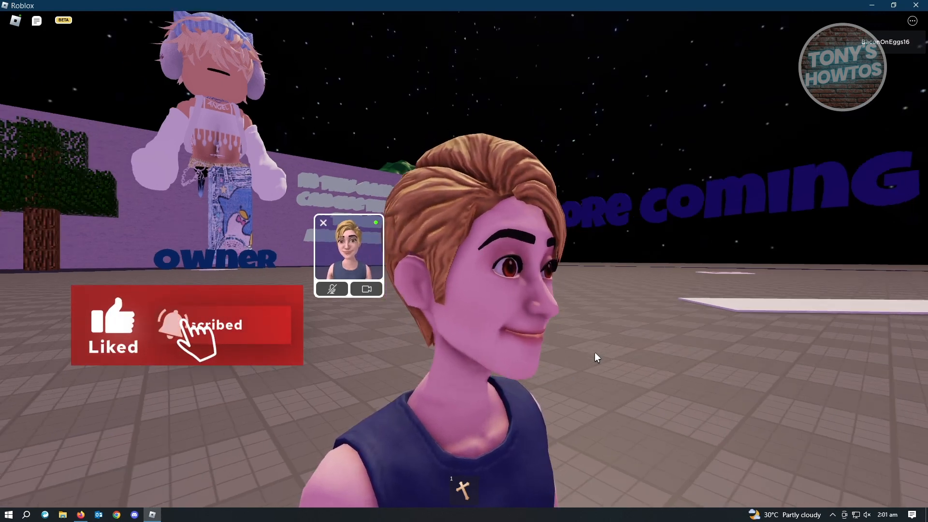